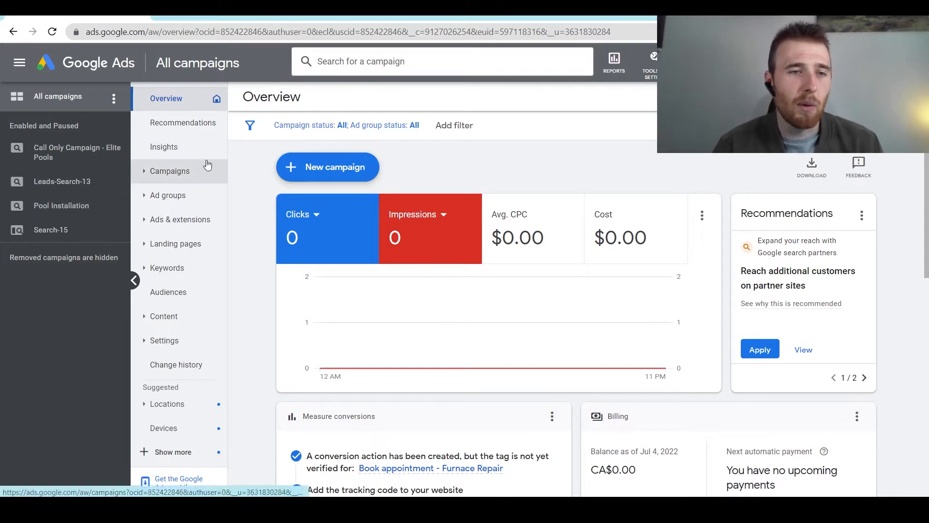
Open Pool Installation > Fiberglass Pools and show its search keywords.
click(61, 205)
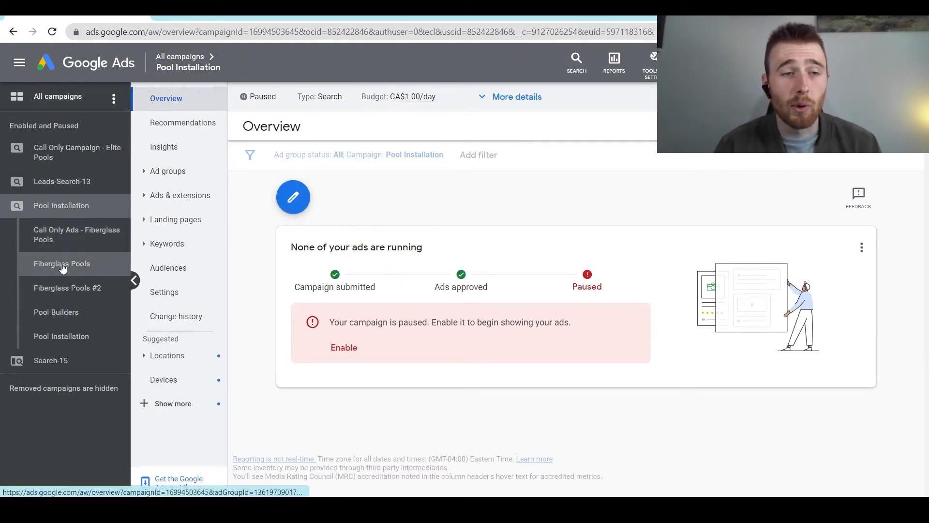
click(62, 264)
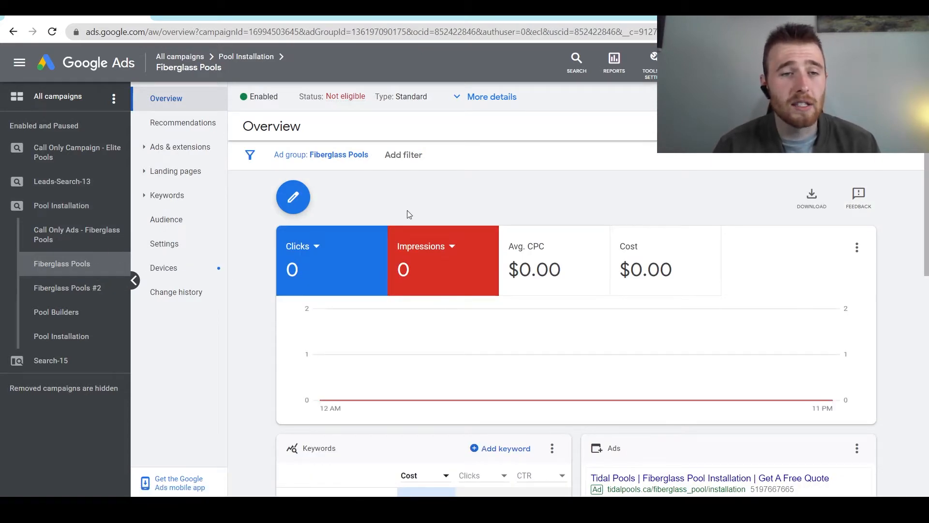
click(167, 195)
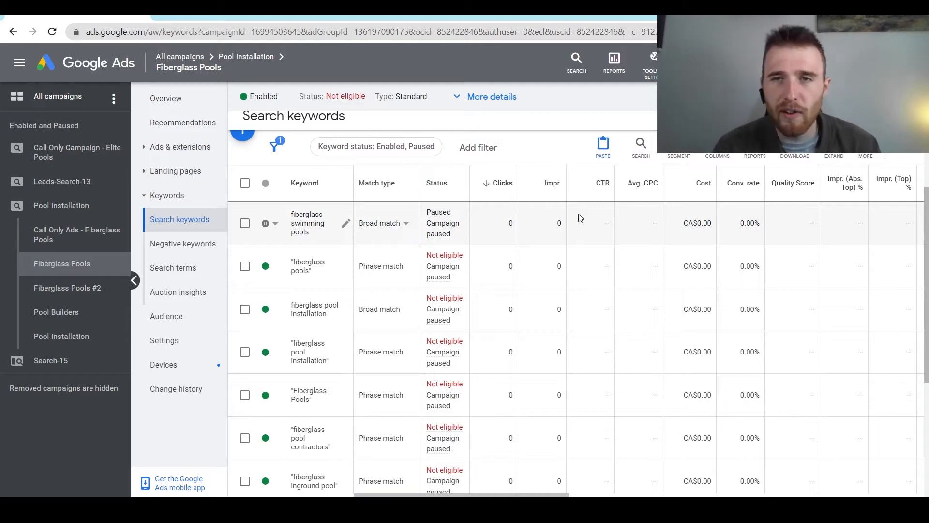
Start adding keywords and look up ideas for 'fiberglass pools'.
click(650, 63)
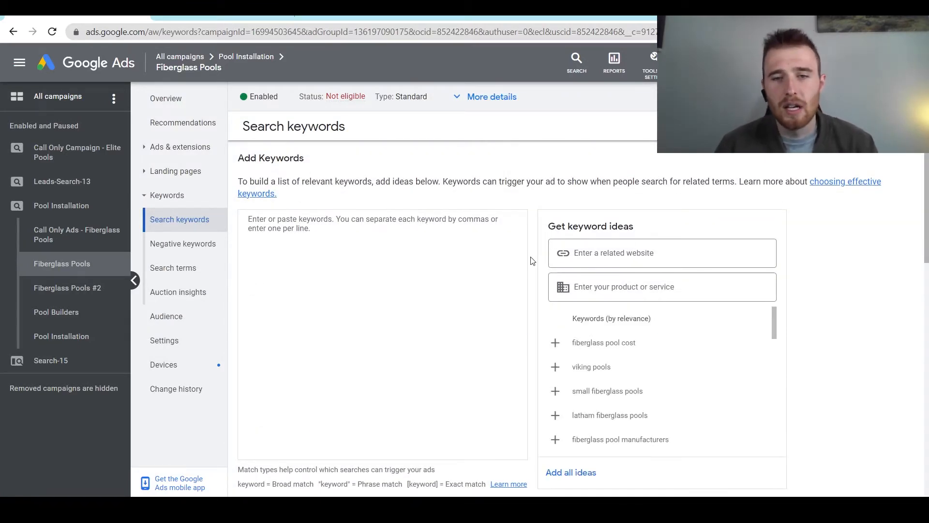
scroll(down, 3)
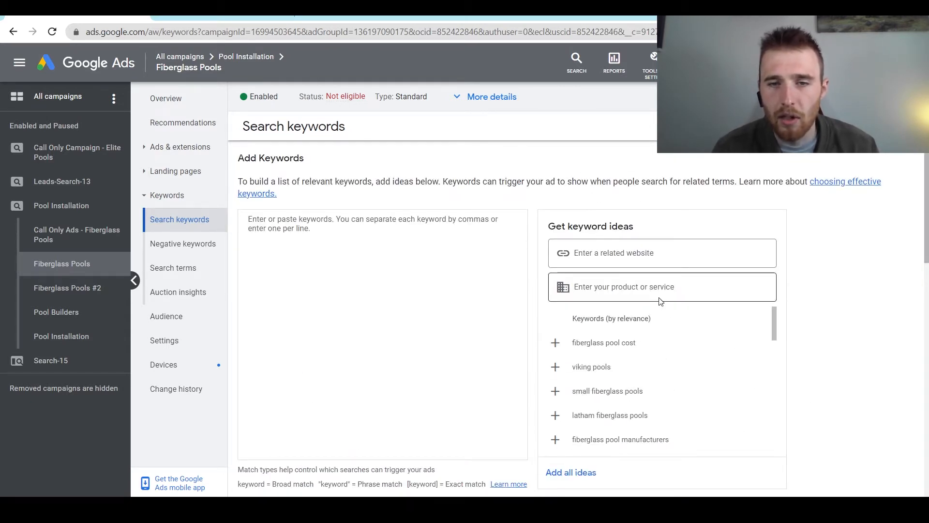
text(fg)
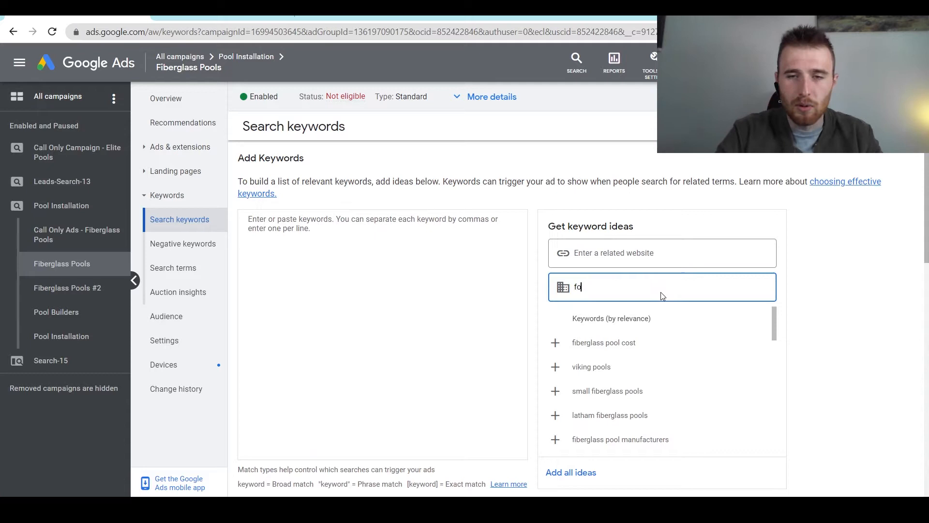
text(fiberglass pools)
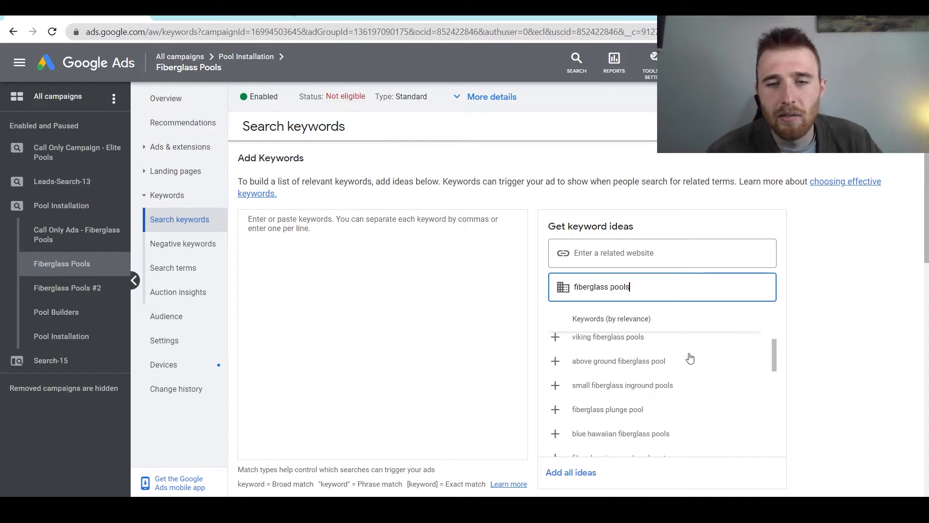
scroll(down, 3)
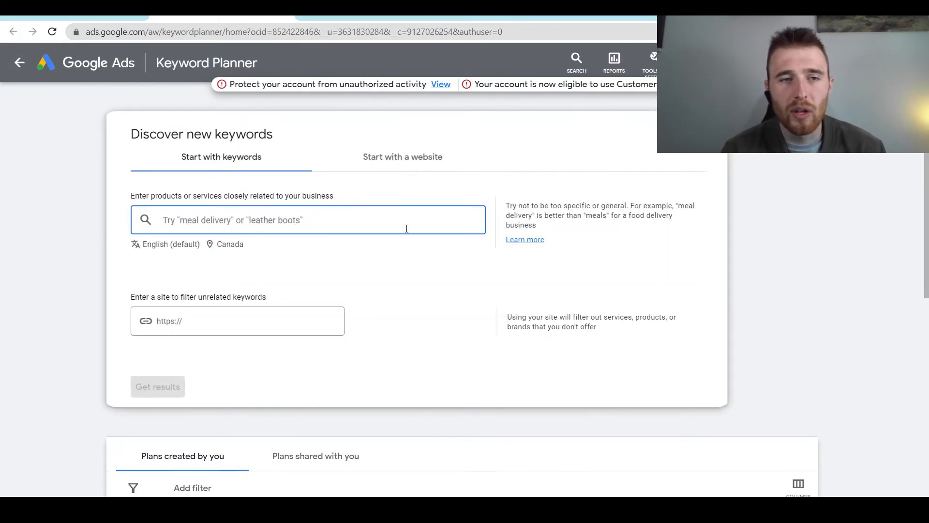
Replace the Canada targeting location with Hamilton, Ontario.
click(228, 244)
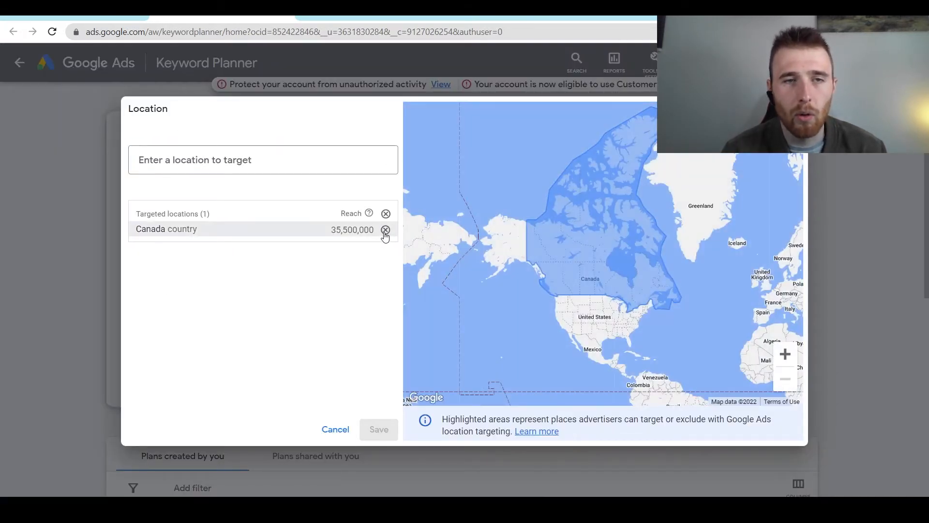
text(hamily)
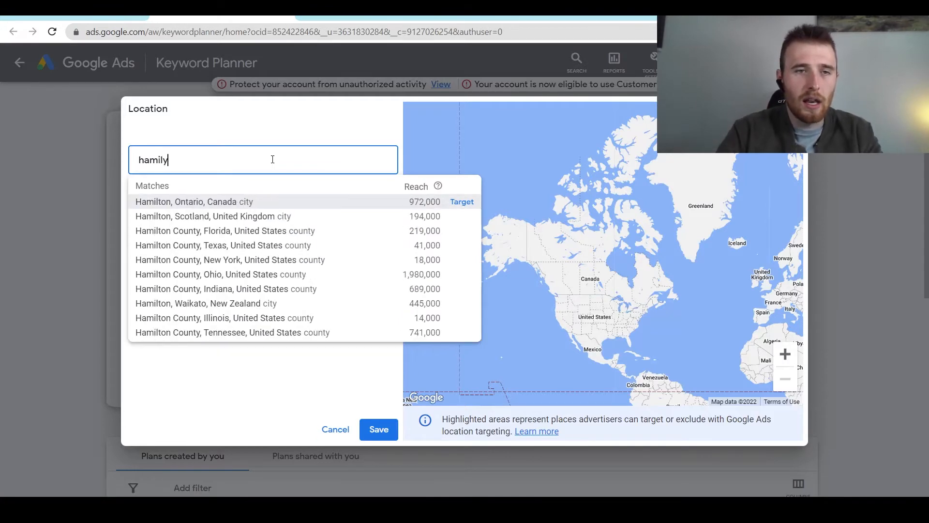
key(Backspace)
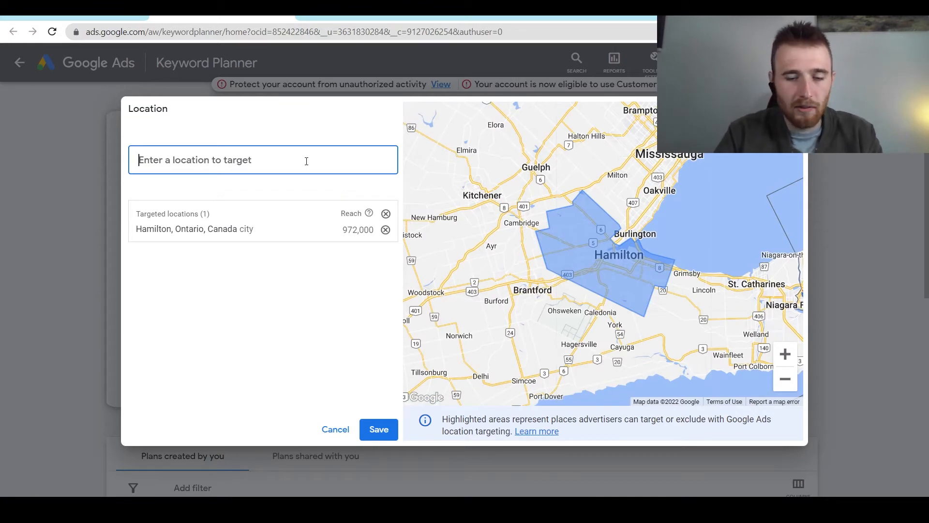
text(toro)
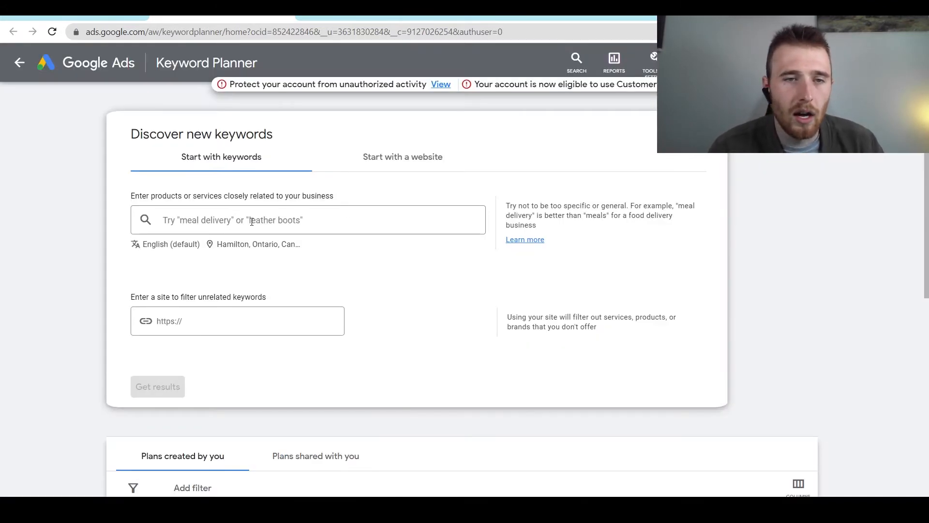
Enter seed keyword 'fiberglass pool installation' and get keyword idea results.
click(306, 220)
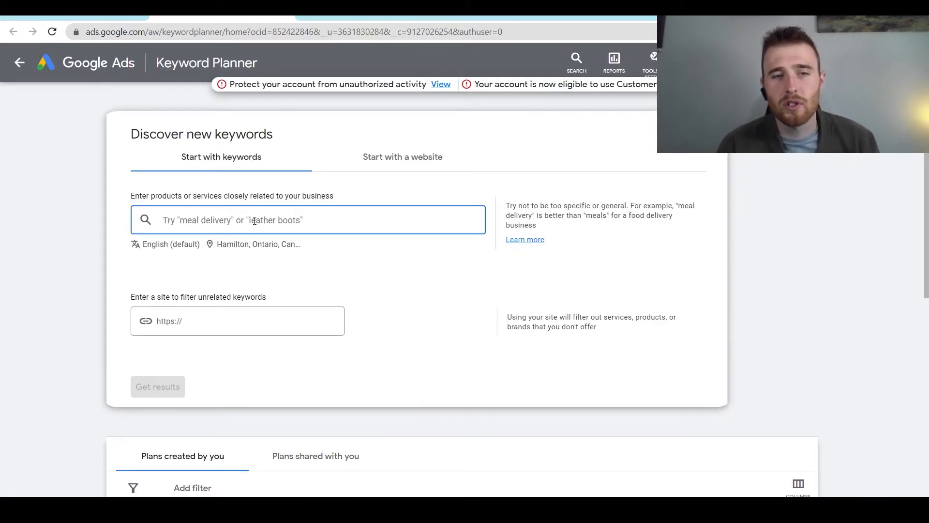
text(fiberglass pool installation)
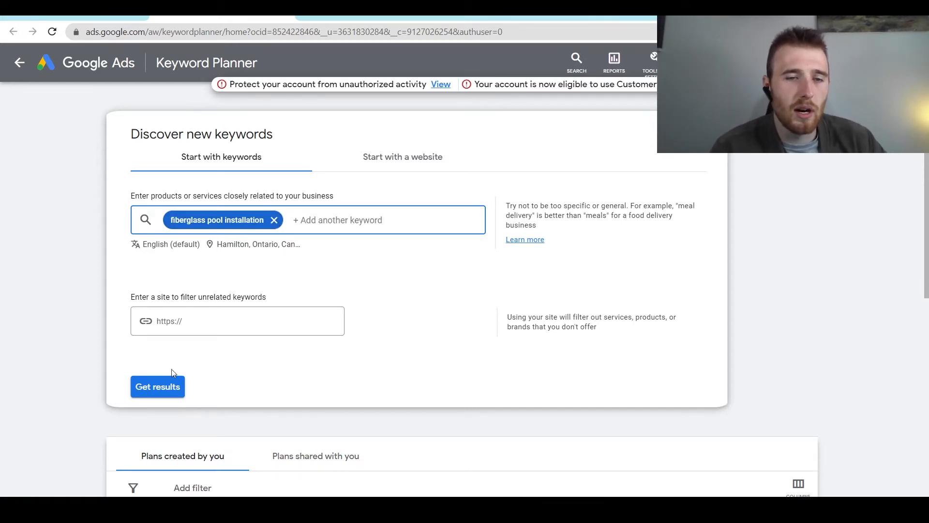
click(158, 386)
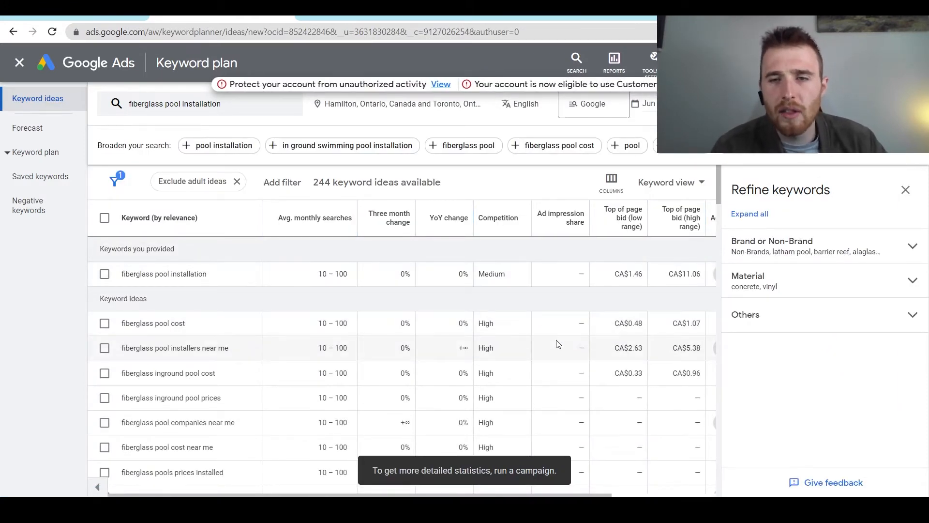
scroll(down, 3)
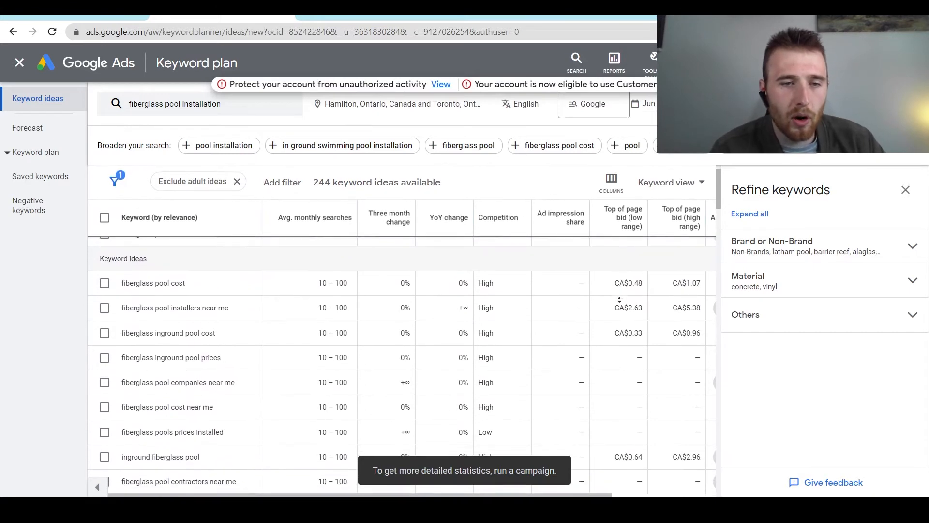
scroll(down, 3)
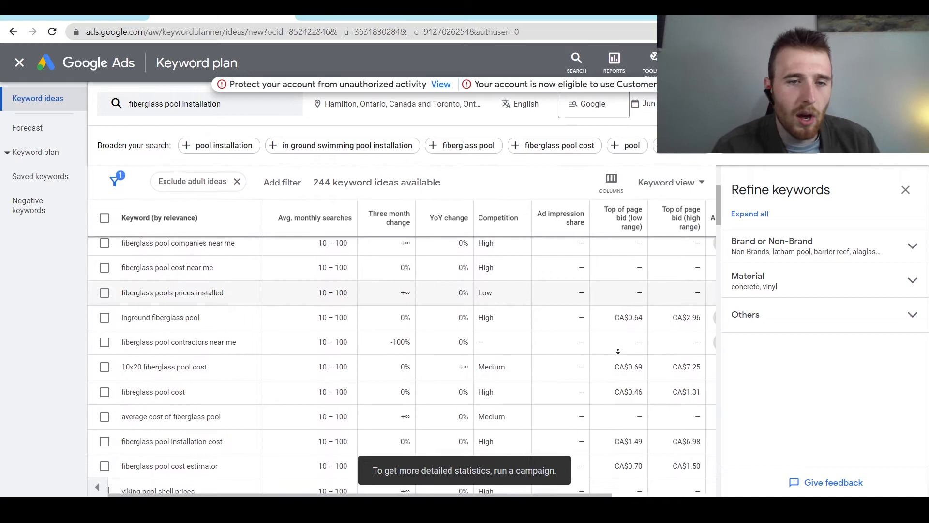
scroll(down, 3)
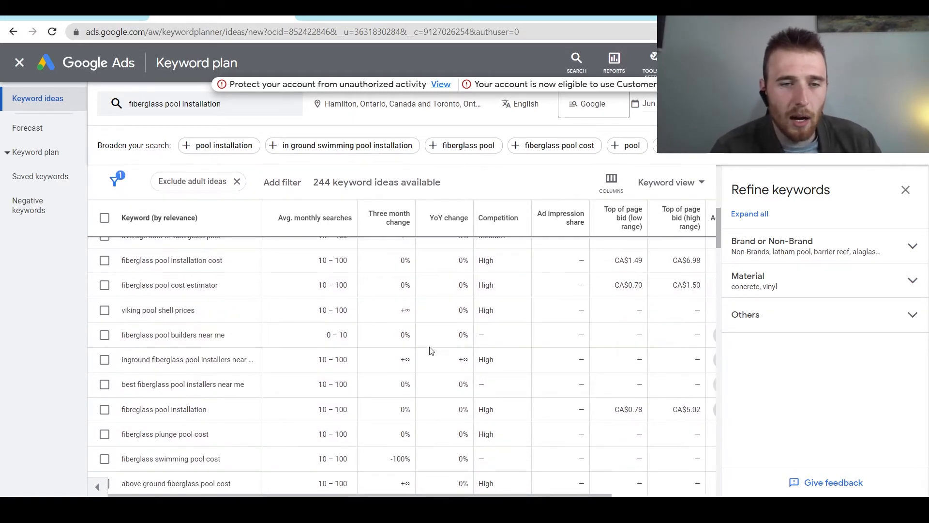
scroll(down, 3)
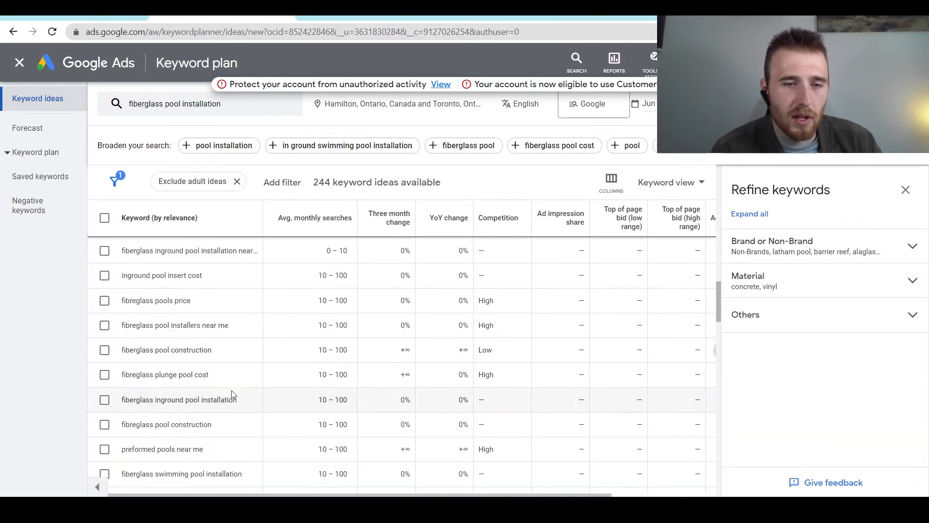
mouse_move(255, 403)
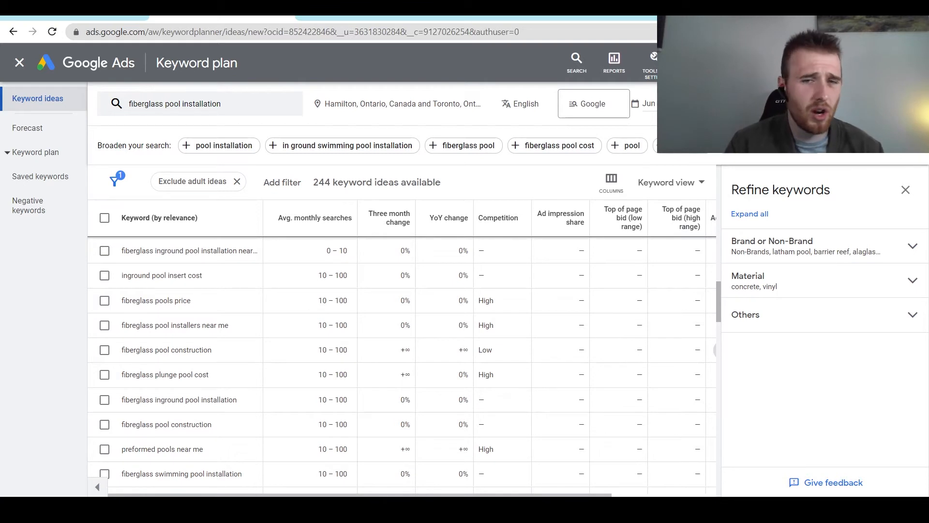
mouse_move(847, 216)
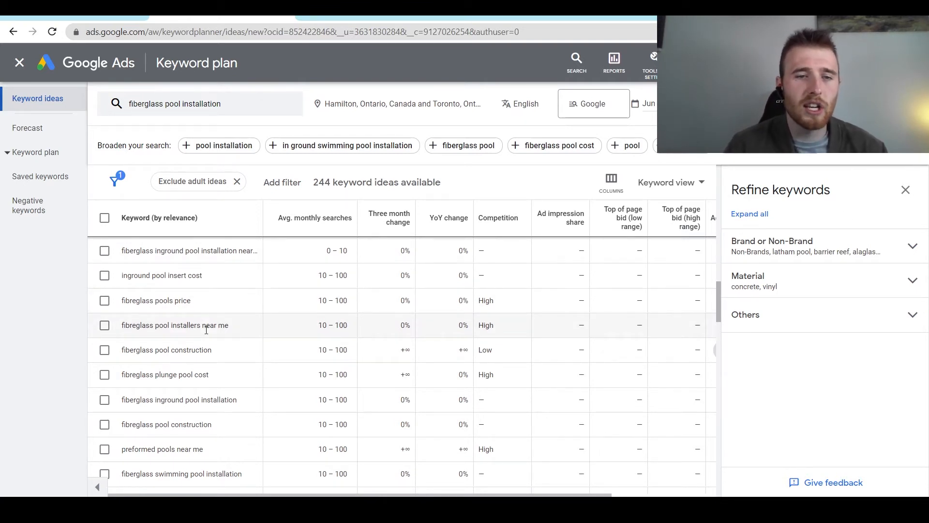
Check 'fibreglass pools price' and 'fiberglass pool installers near me' ideas.
double_click(207, 324)
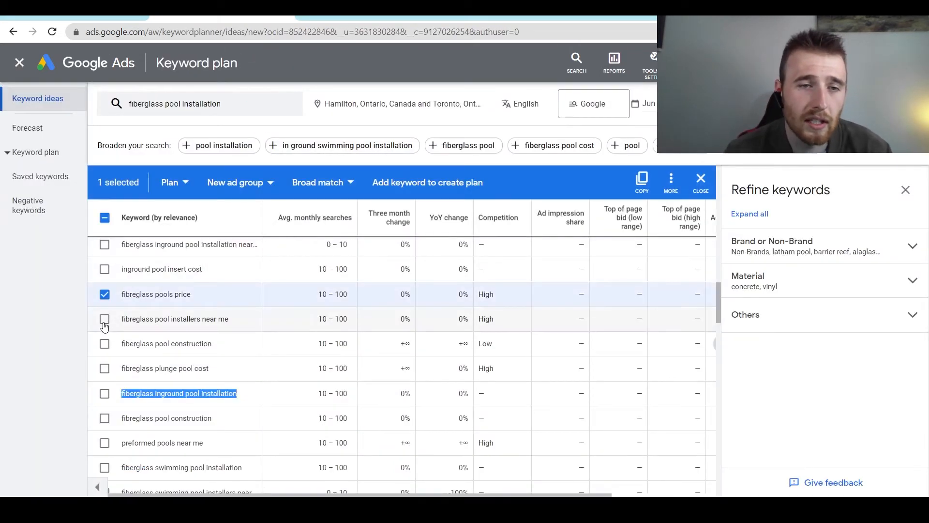
click(105, 319)
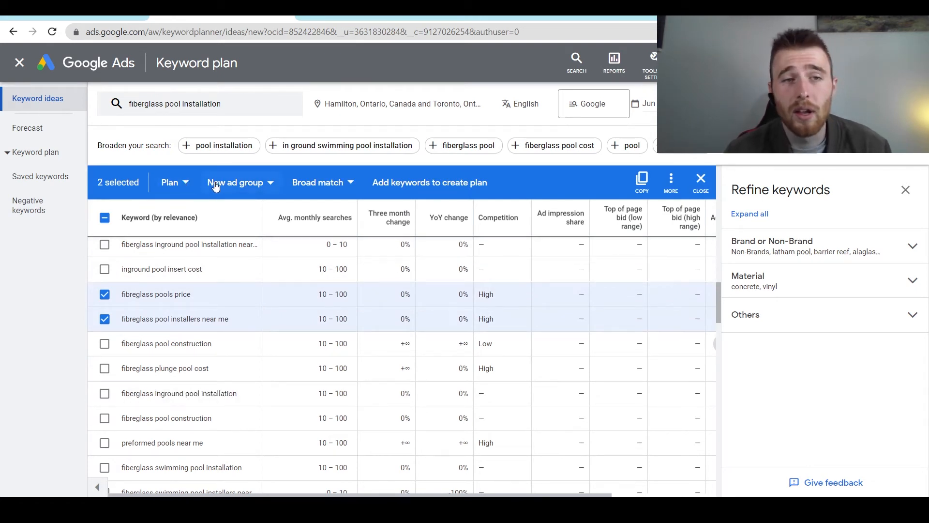
Target existing campaign Pool Installation's Fiberglass Pools ad group with exact match.
click(171, 182)
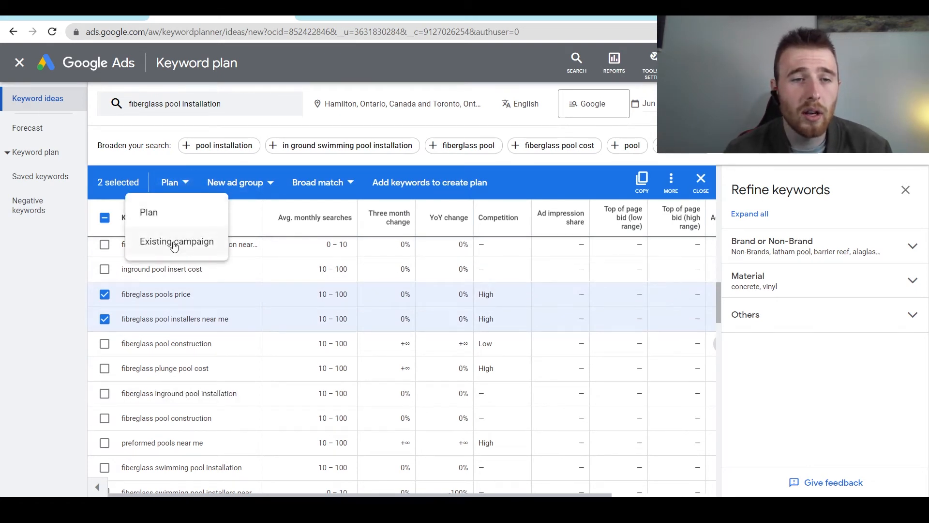
click(177, 241)
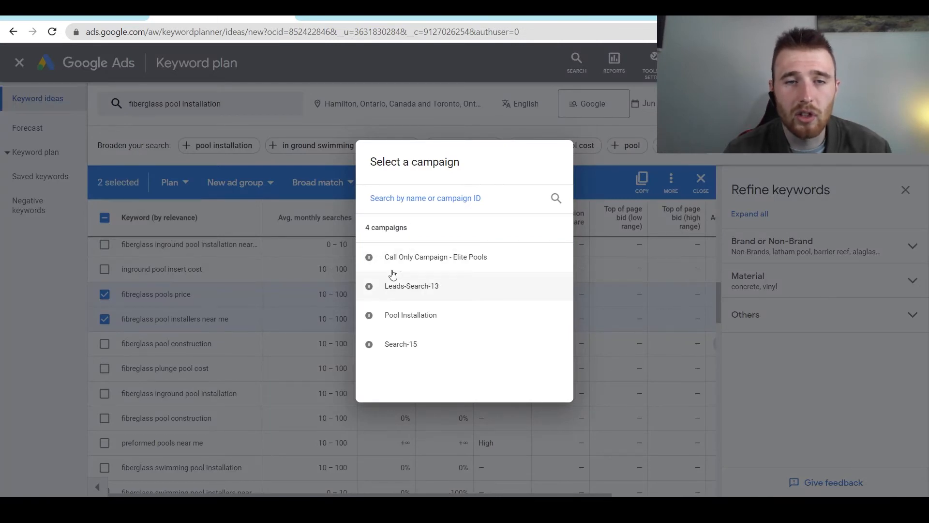
mouse_move(224, 133)
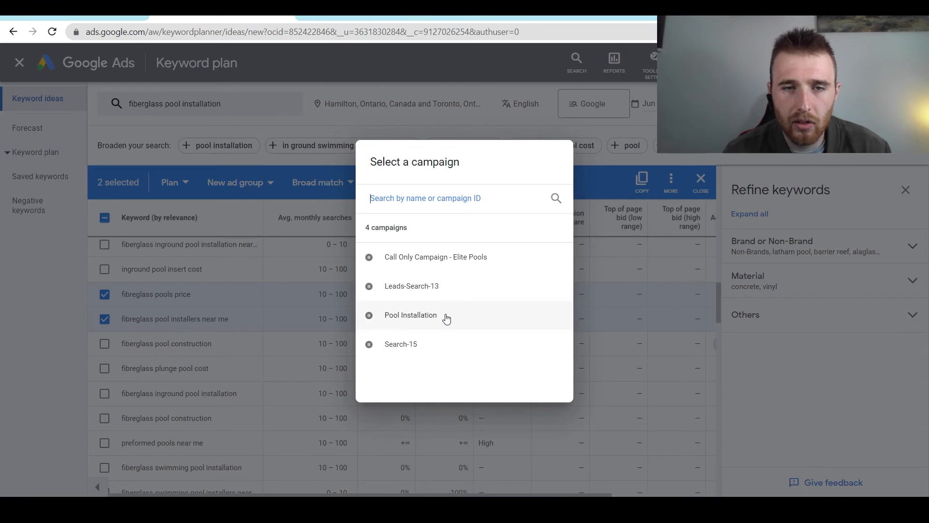
click(409, 315)
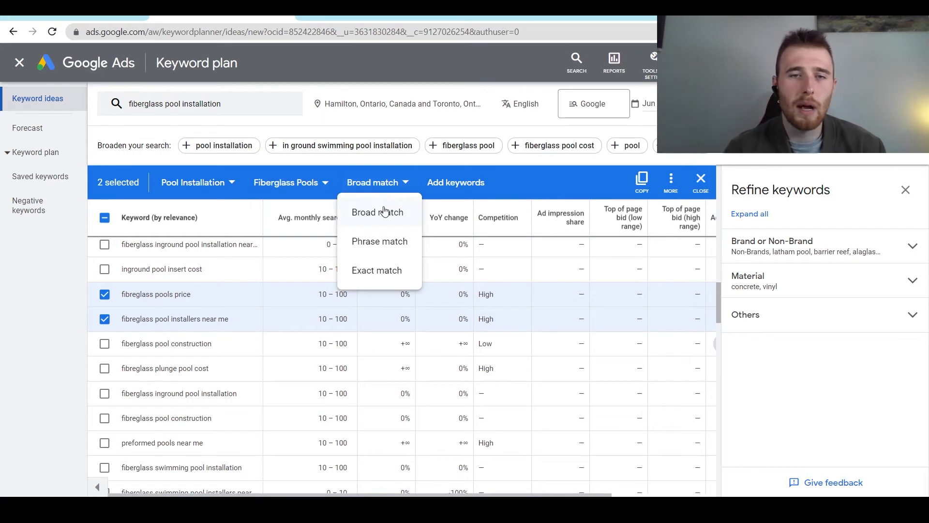
click(376, 270)
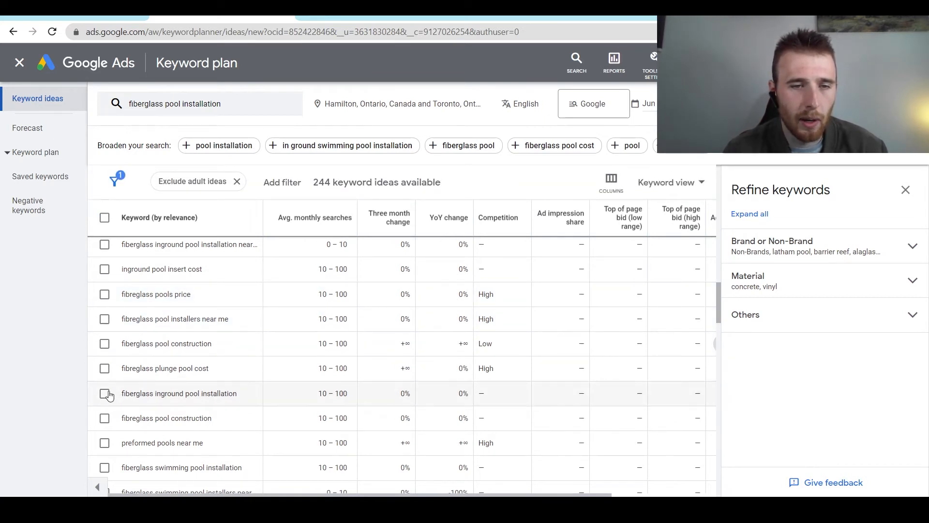
Select 'fiberglass inground pool installation' and 'fiberglass swimming pool installation', then add them.
click(105, 393)
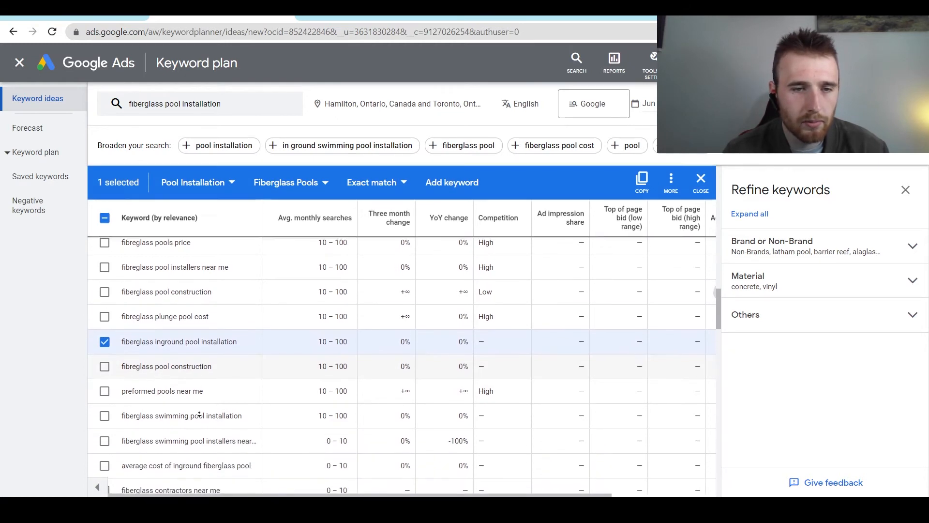
click(105, 388)
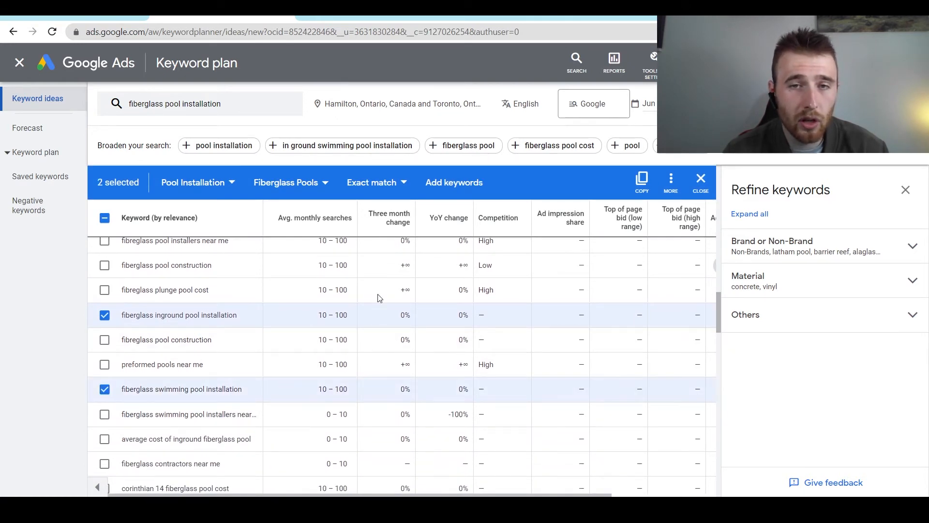
click(453, 182)
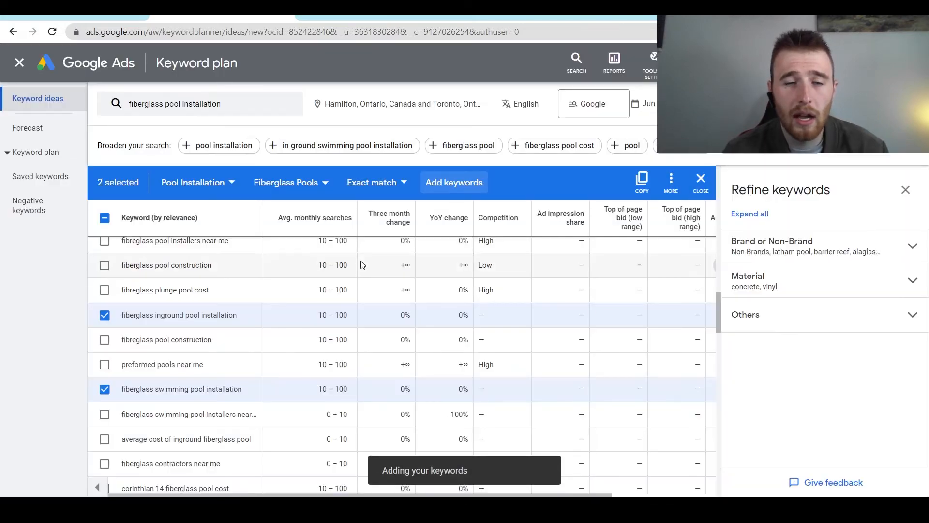
click(454, 182)
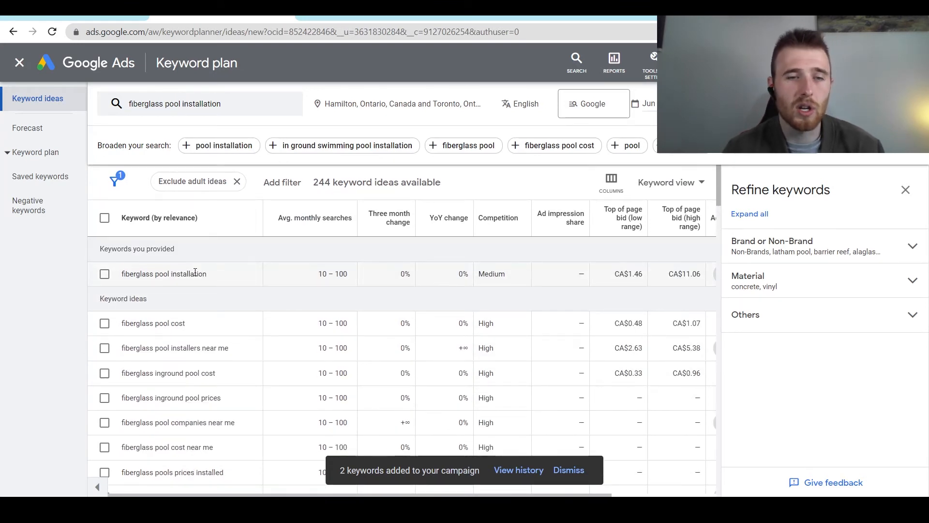
Browse ideas, then enter four keywords like 'fiberglass pool construction' for Fiberglass Pools.
scroll(down, 3)
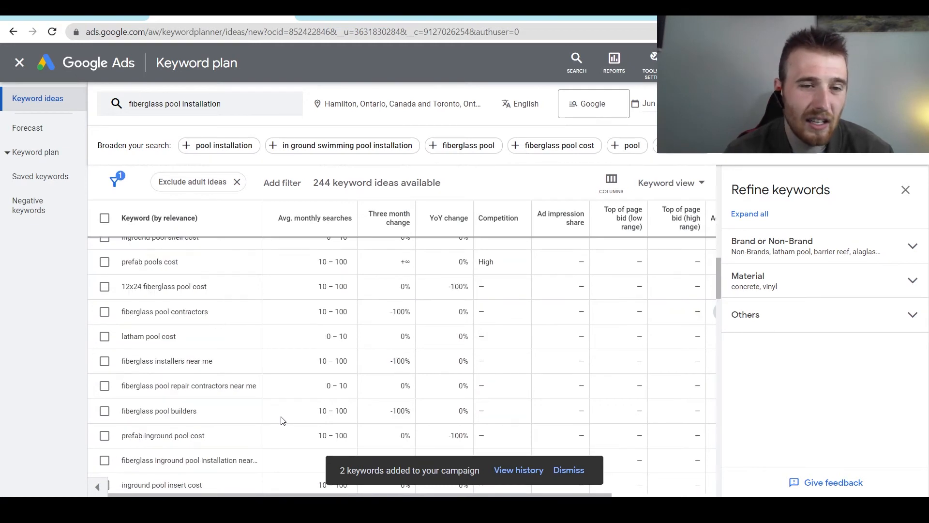
scroll(down, 3)
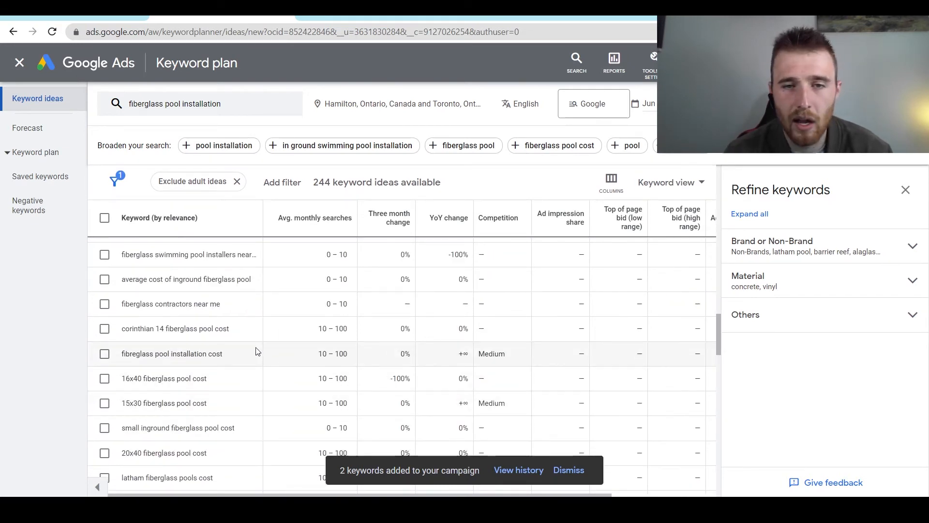
click(105, 302)
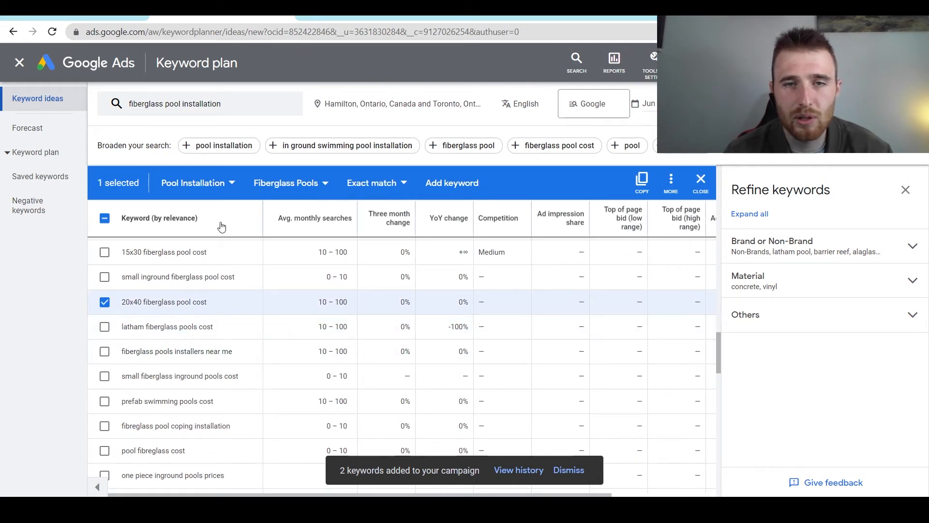
click(105, 302)
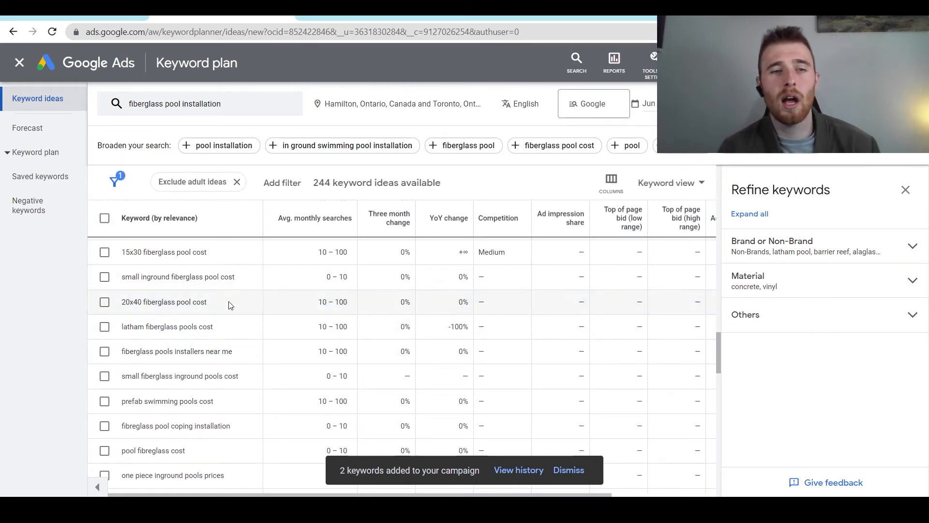
double_click(177, 351)
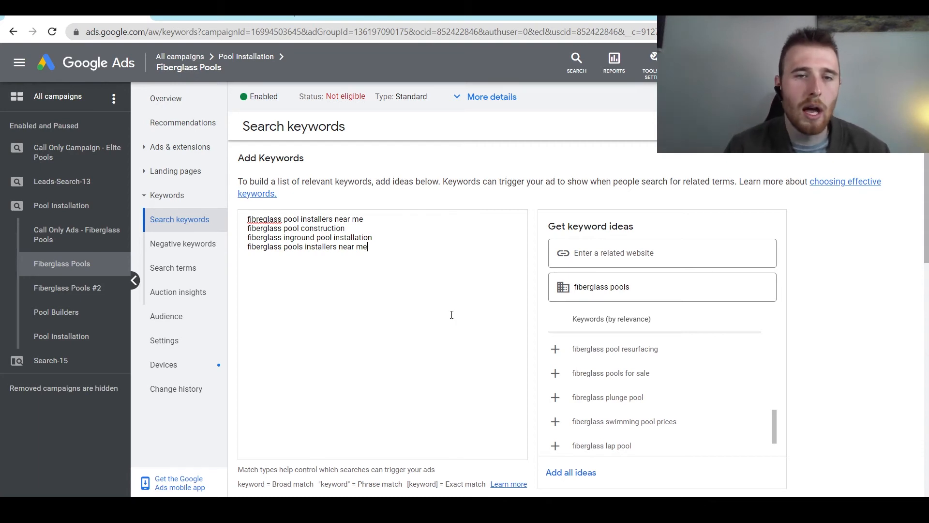
Select all four keyword lines in the Add Keywords box, then browse planner ideas.
key(ctrl+a)
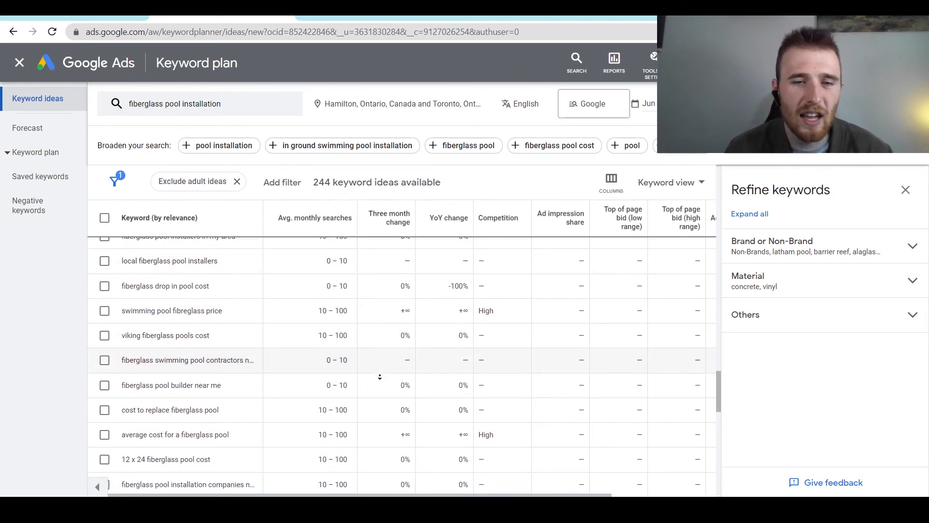
scroll(down, 3)
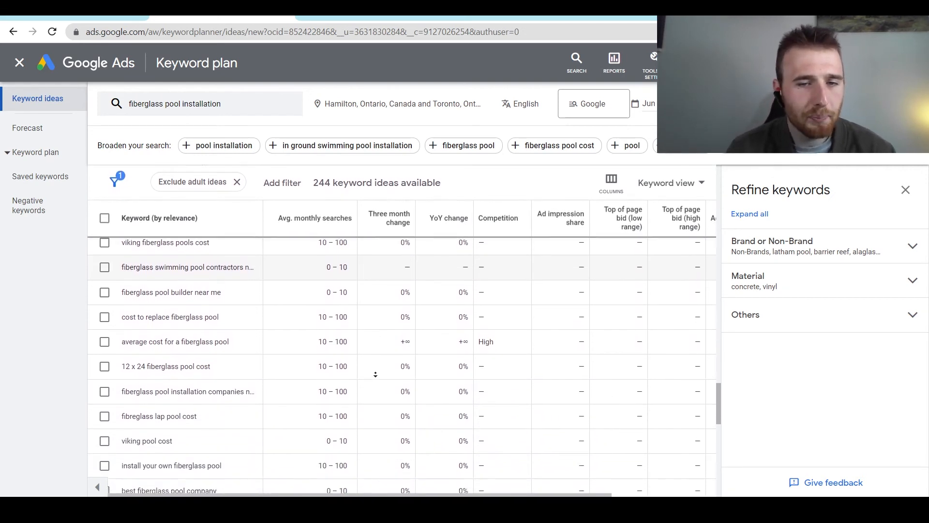
scroll(down, 3)
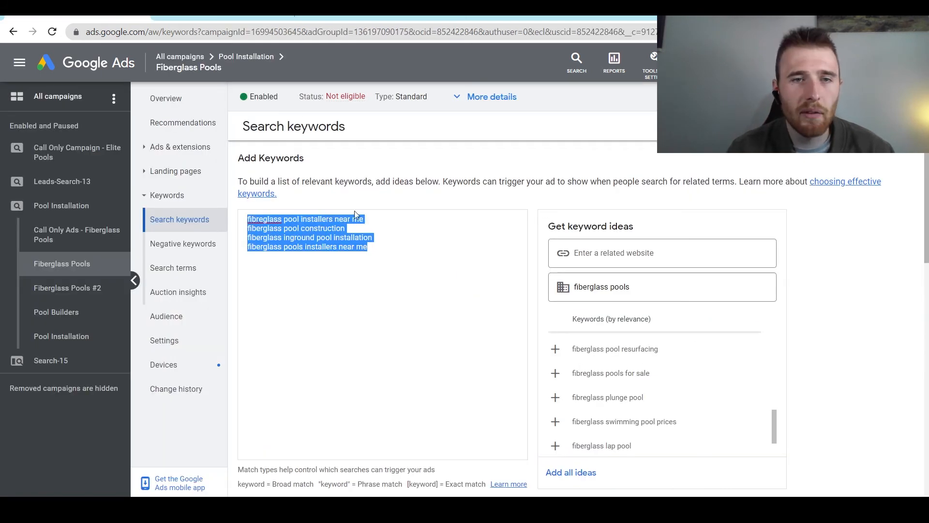
mouse_move(420, 295)
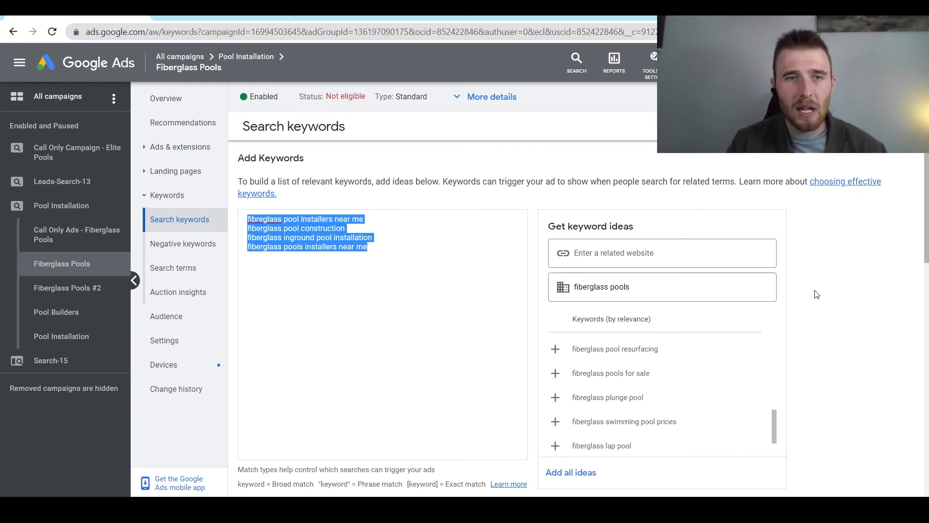
mouse_move(570, 168)
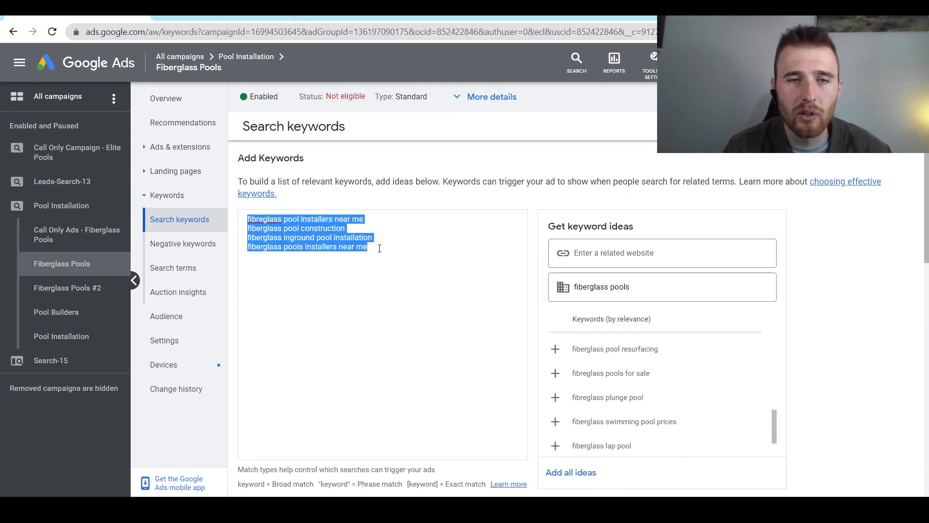
Return to the keyword ideas list and check one idea.
click(368, 246)
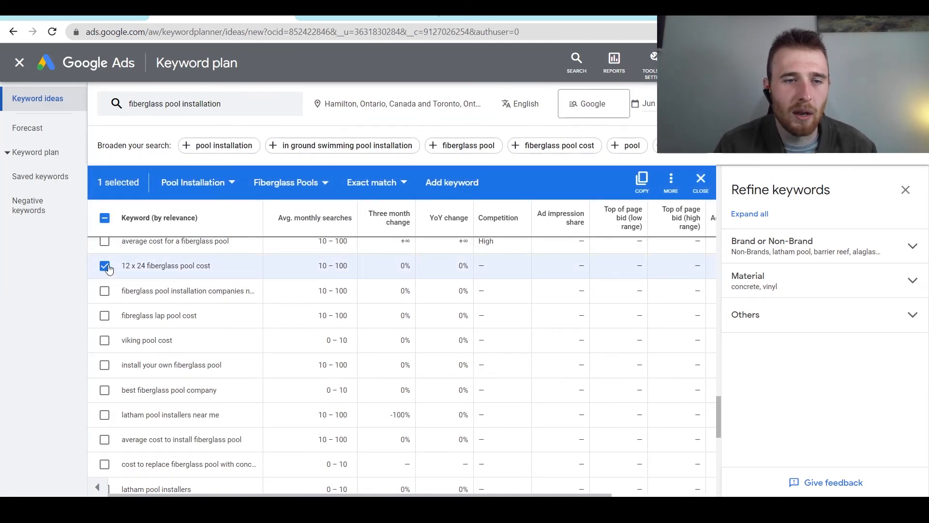
click(105, 265)
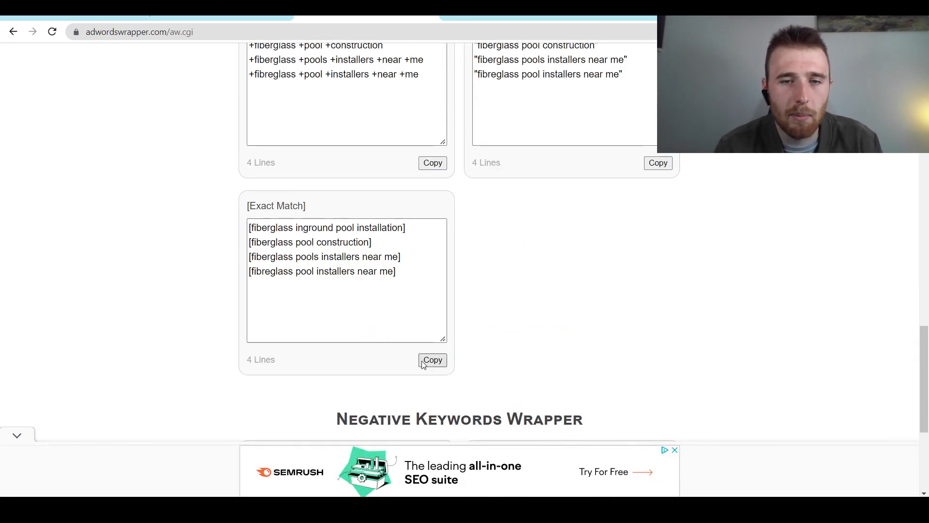
Copy the four fiberglass pool keywords from AdWords Wrapper's [Exact Match] box.
click(432, 359)
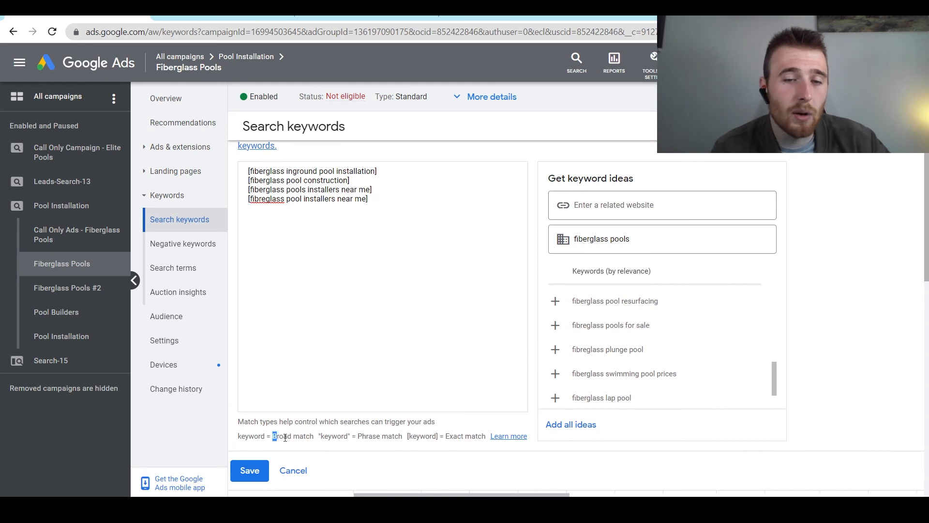
Replace the plain keywords with the bracketed exact-match list in the Add Keywords box.
double_click(292, 436)
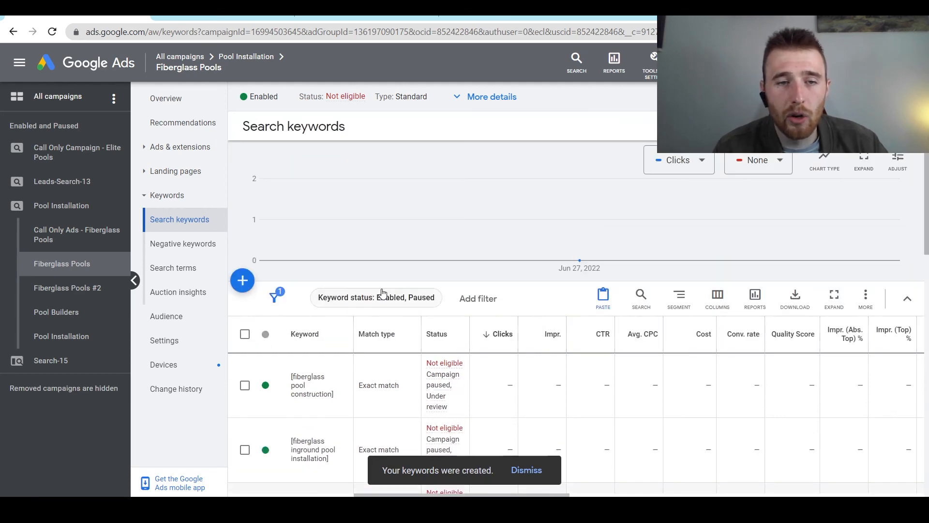
scroll(down, 3)
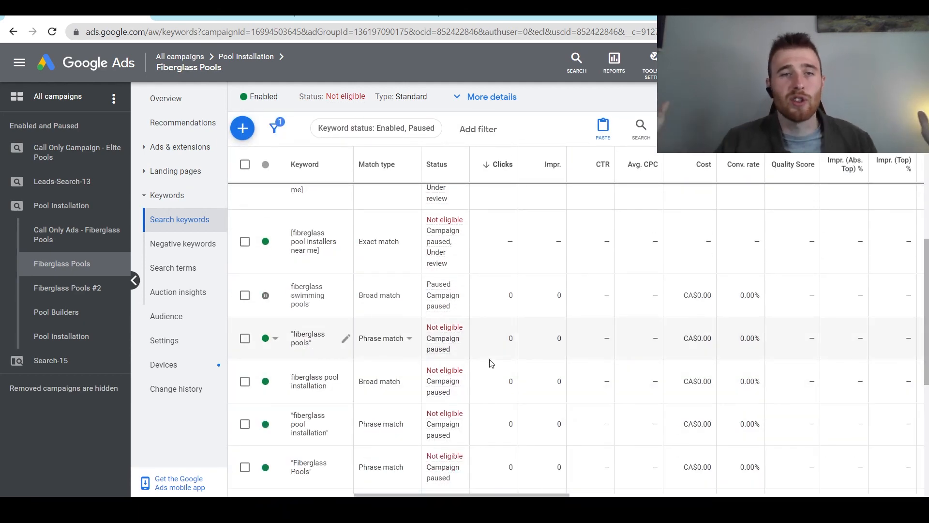